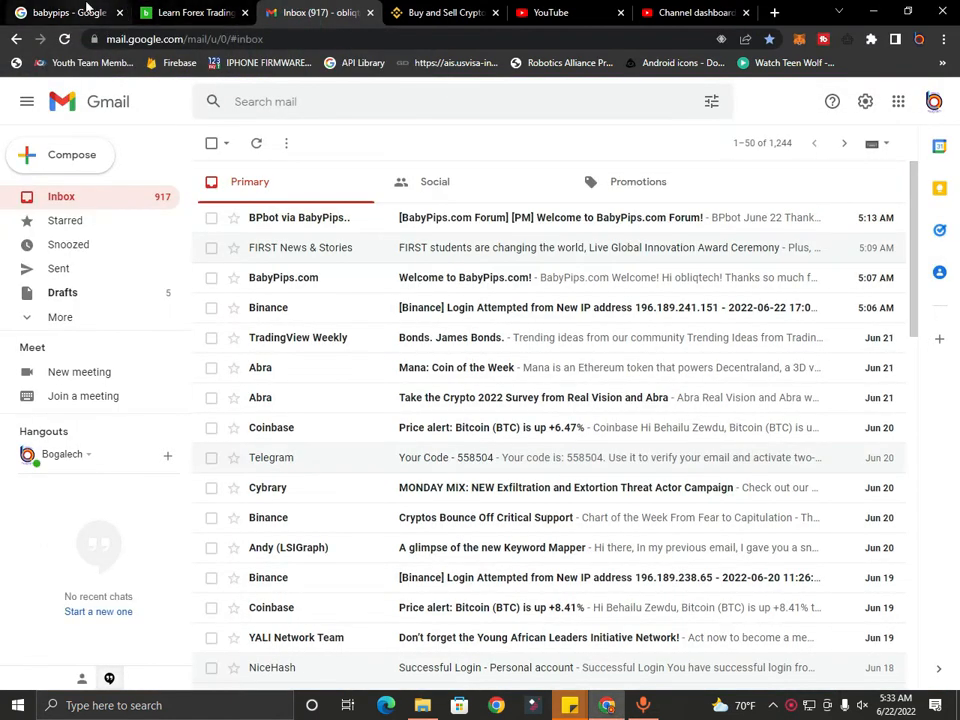
Glance at the babypips Google results and Gmail inbox, then land on the BabyPips site
left_click(64, 12)
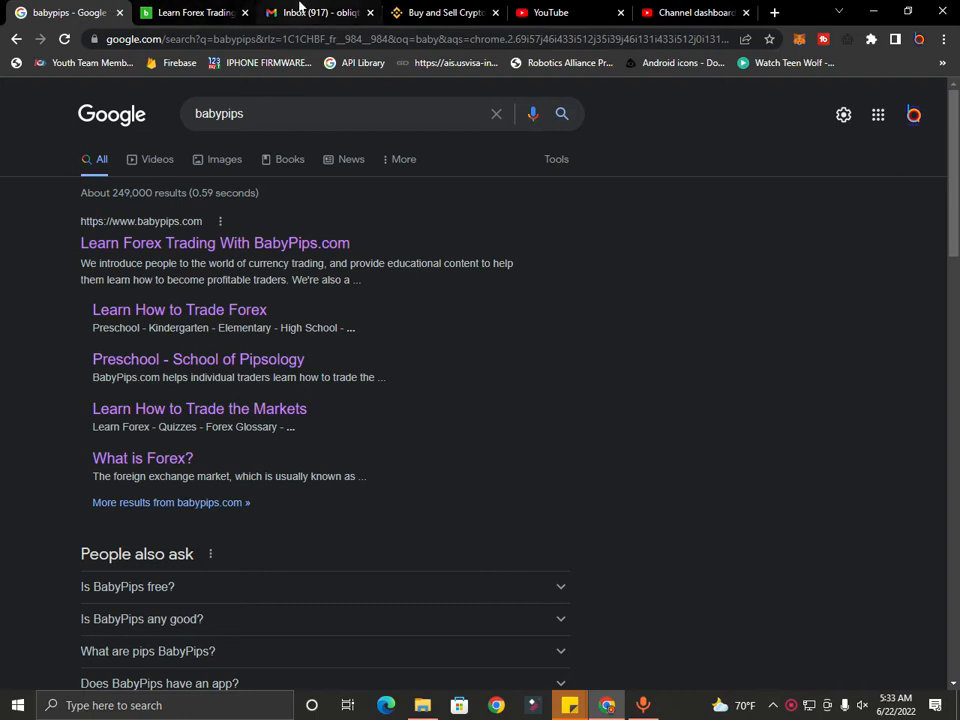
left_click(318, 12)
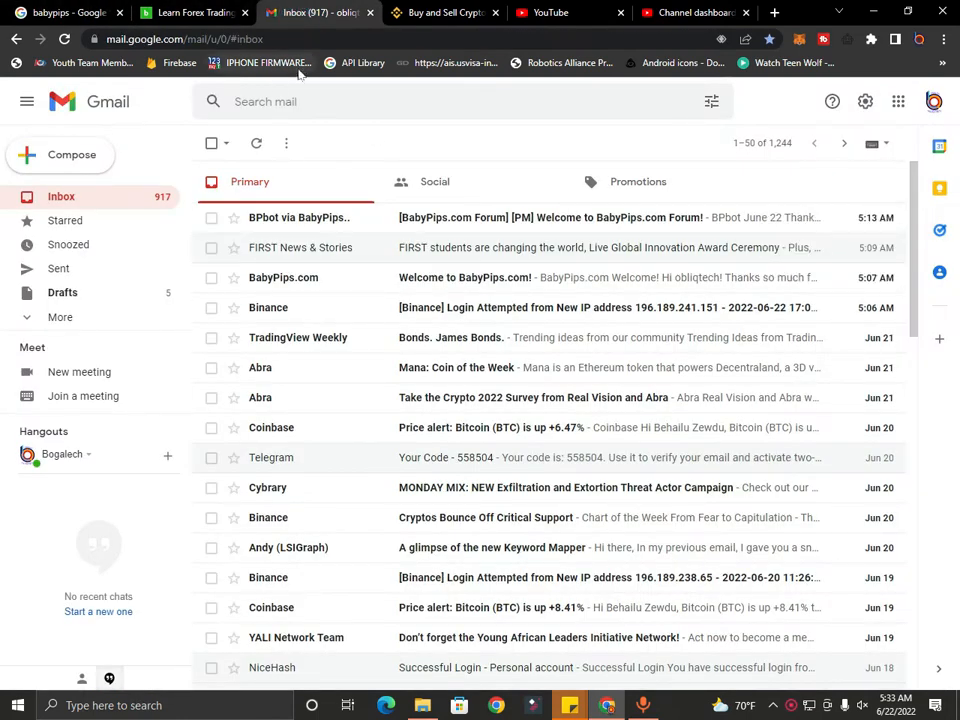
mouse_move(444, 12)
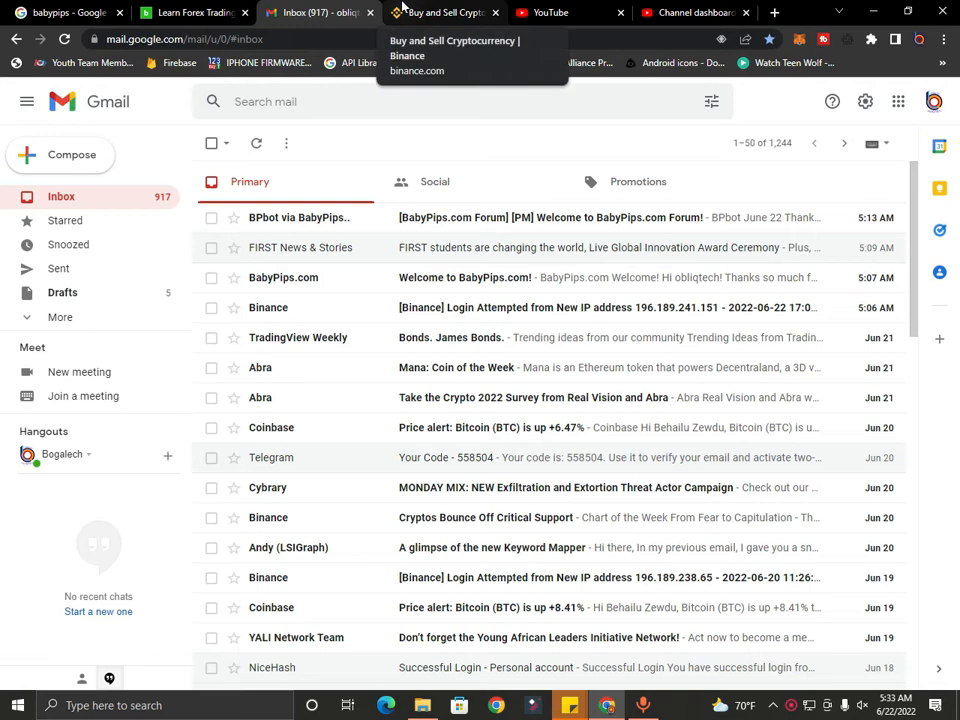
mouse_move(404, 10)
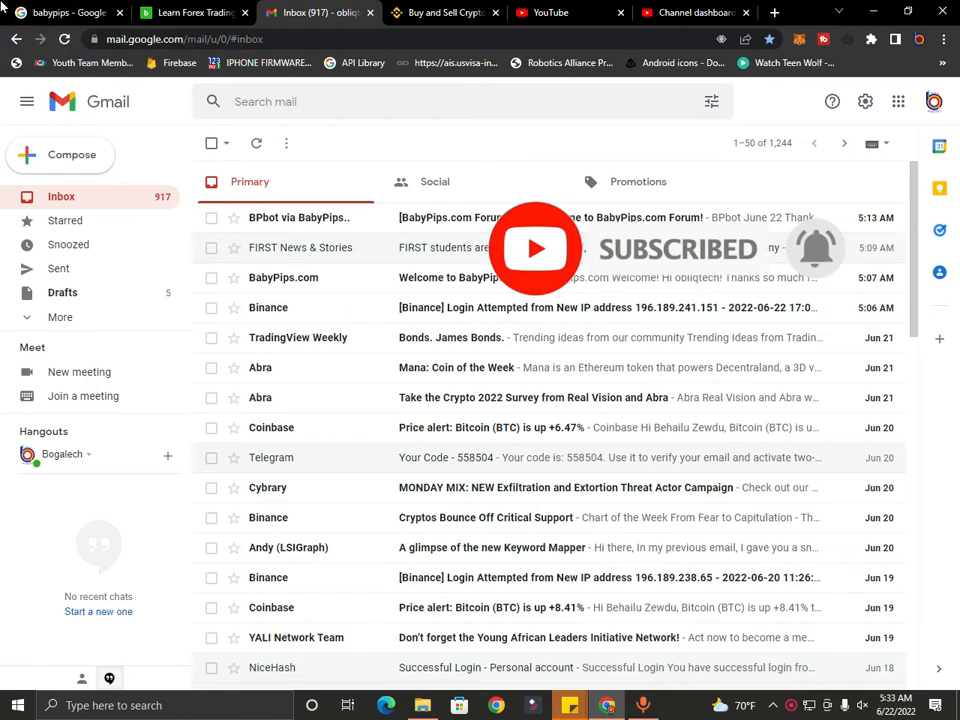
left_click(60, 12)
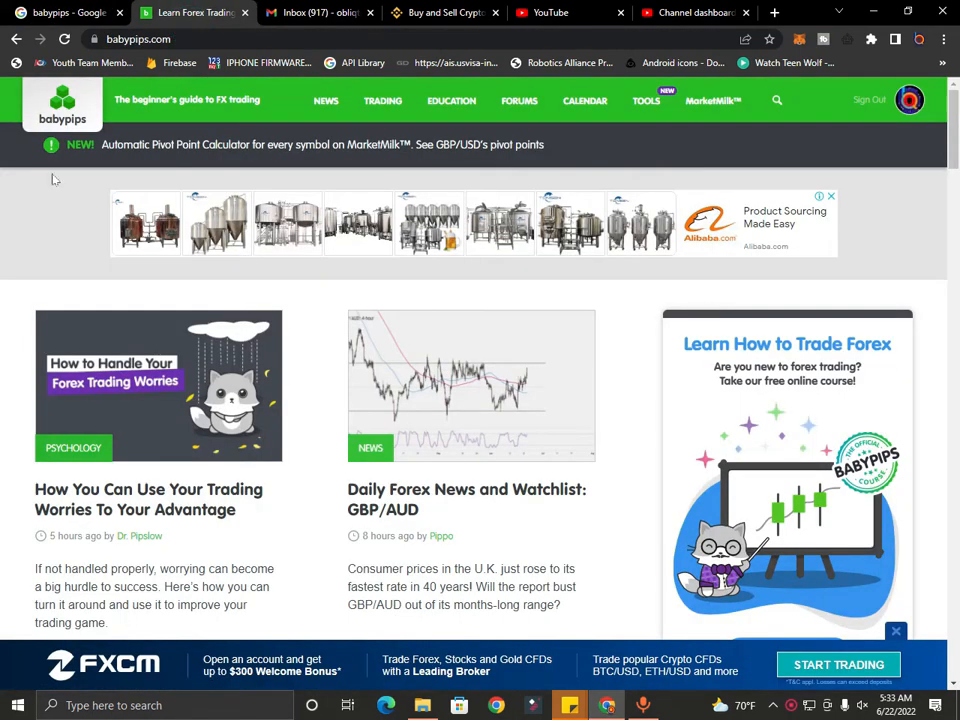
Skim the BabyPips home page and go to the Education / Learn Forex section
scroll("down", 3)
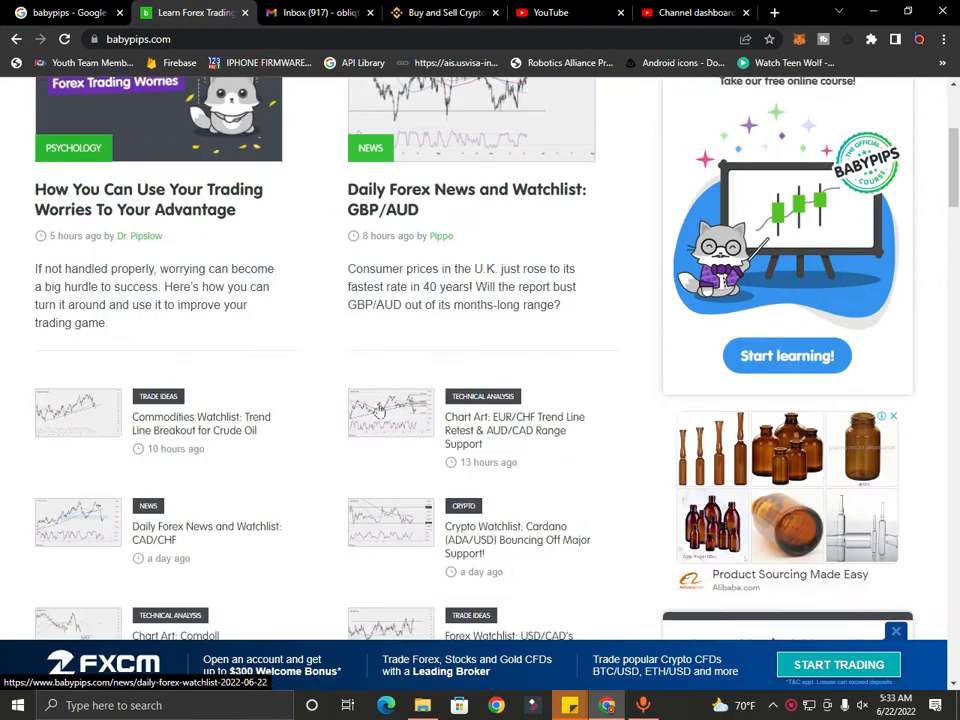
scroll("up", 3)
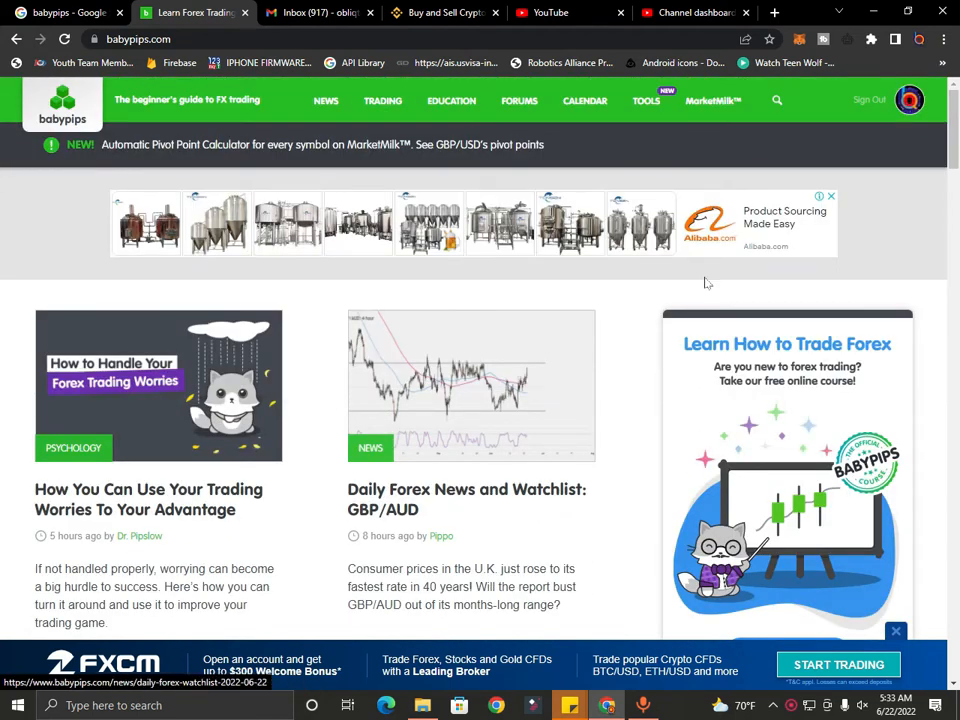
left_click(452, 100)
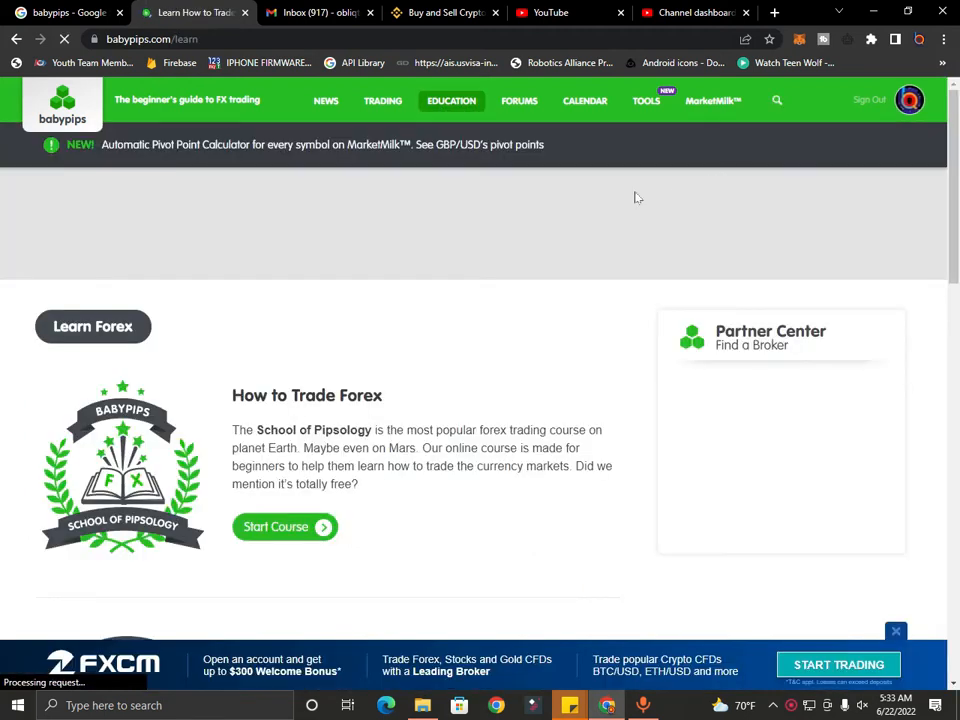
Skim the Learn Forex page and go to the obliqtech forum profile via the avatar
scroll("down", 3)
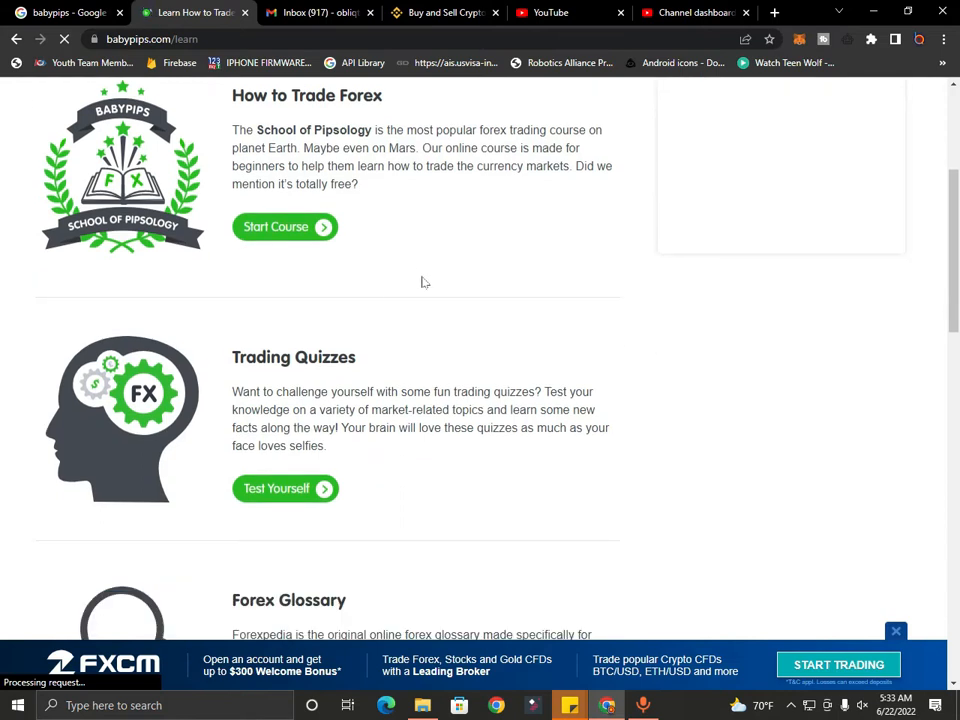
scroll("down", 3)
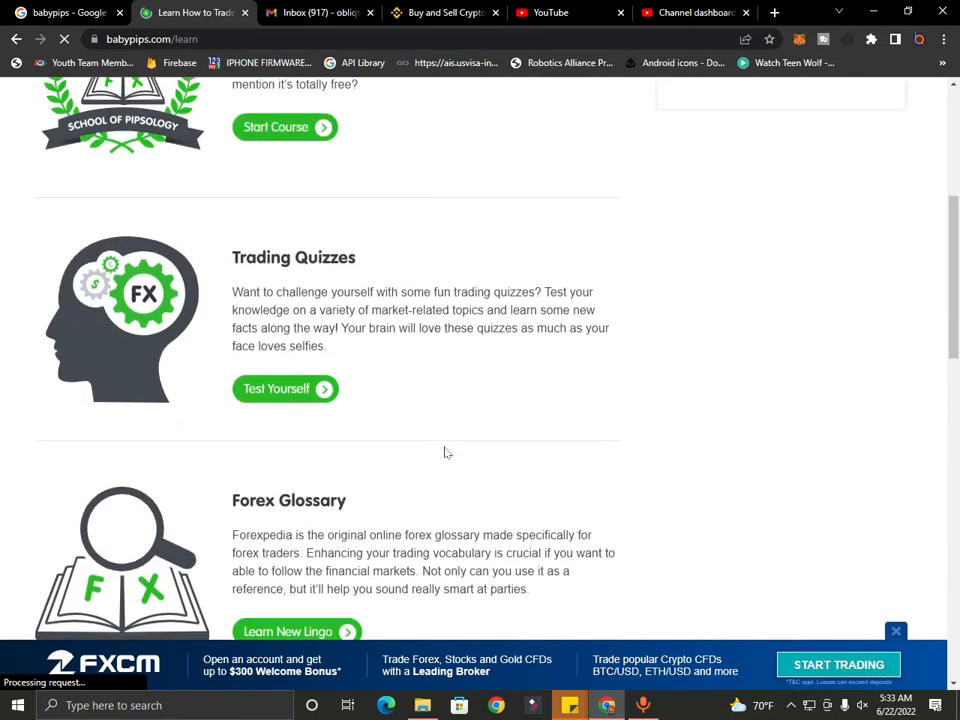
scroll("up", 3)
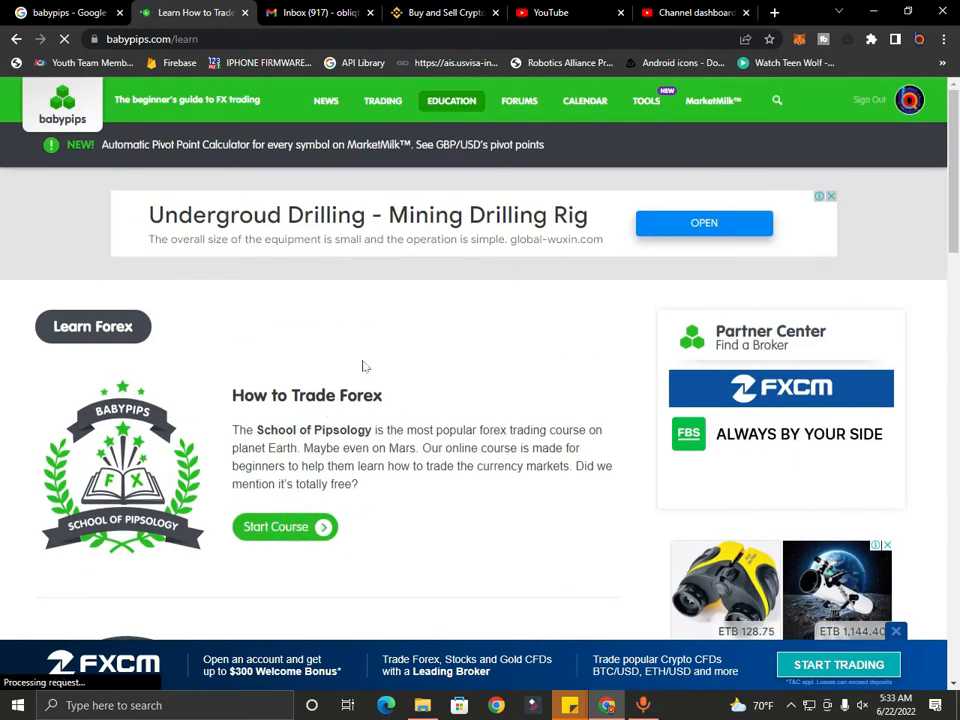
left_click(284, 528)
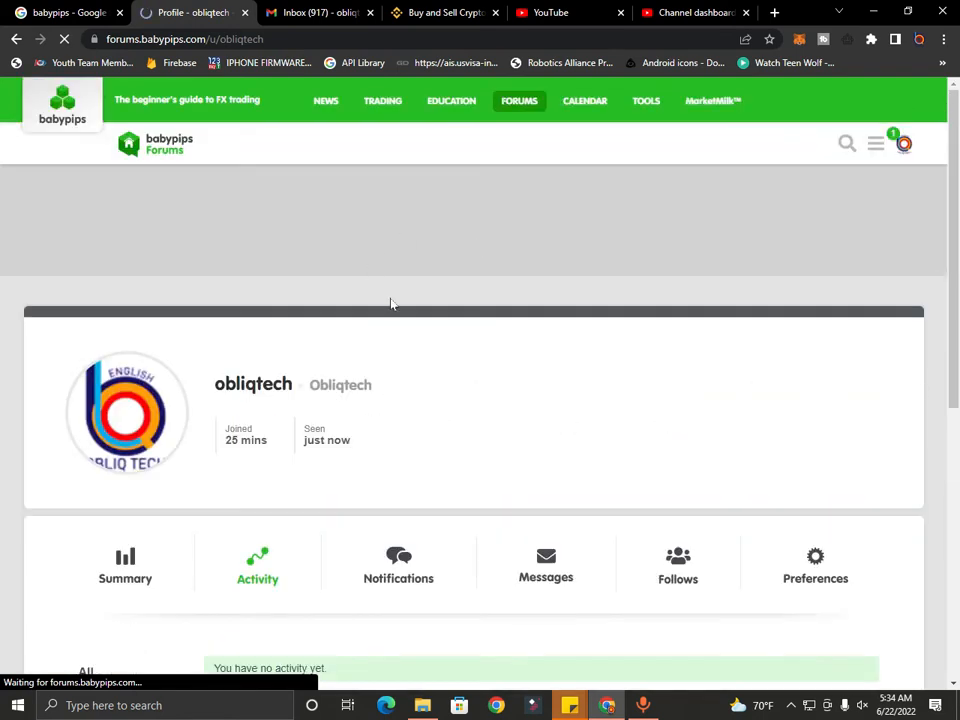
Return to the Learn page and start the 'How to Trade Forex' School of Pipsology course
left_click(904, 144)
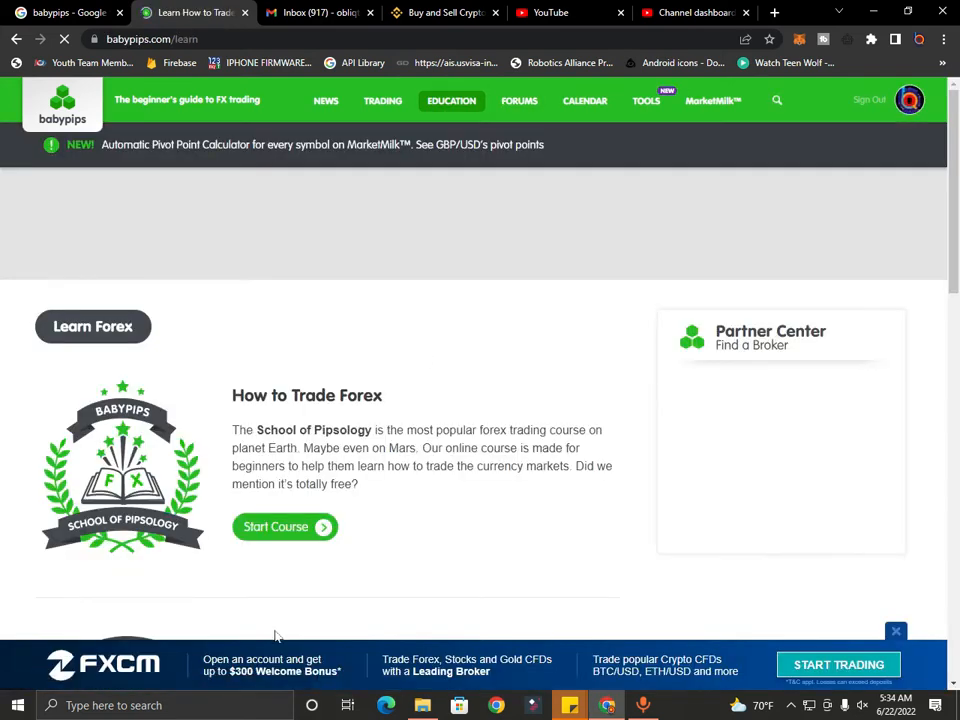
mouse_move(456, 560)
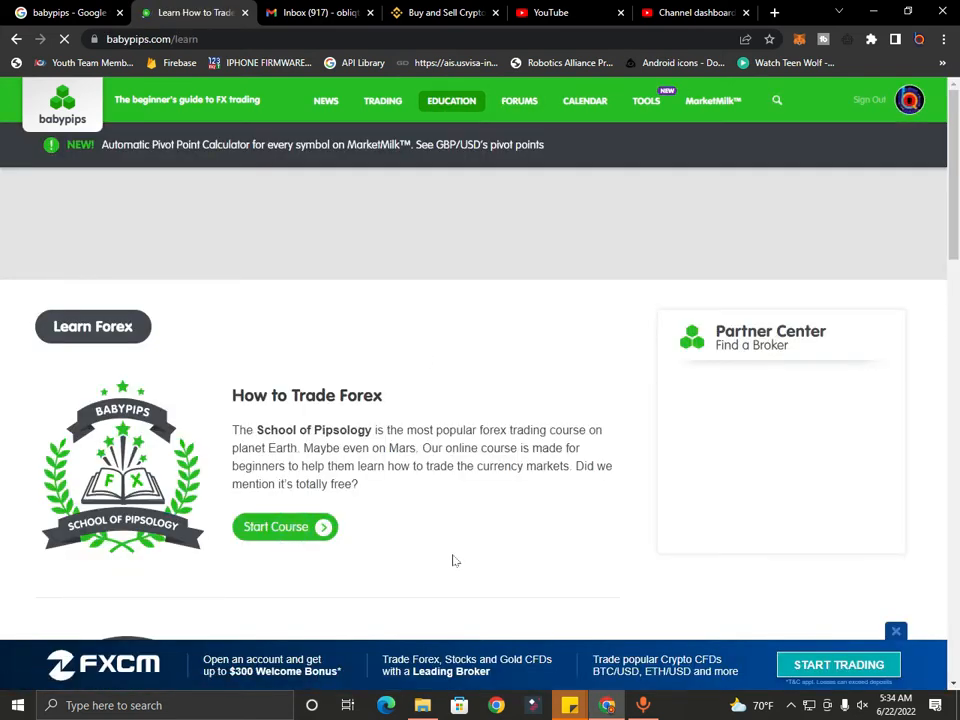
left_click(284, 526)
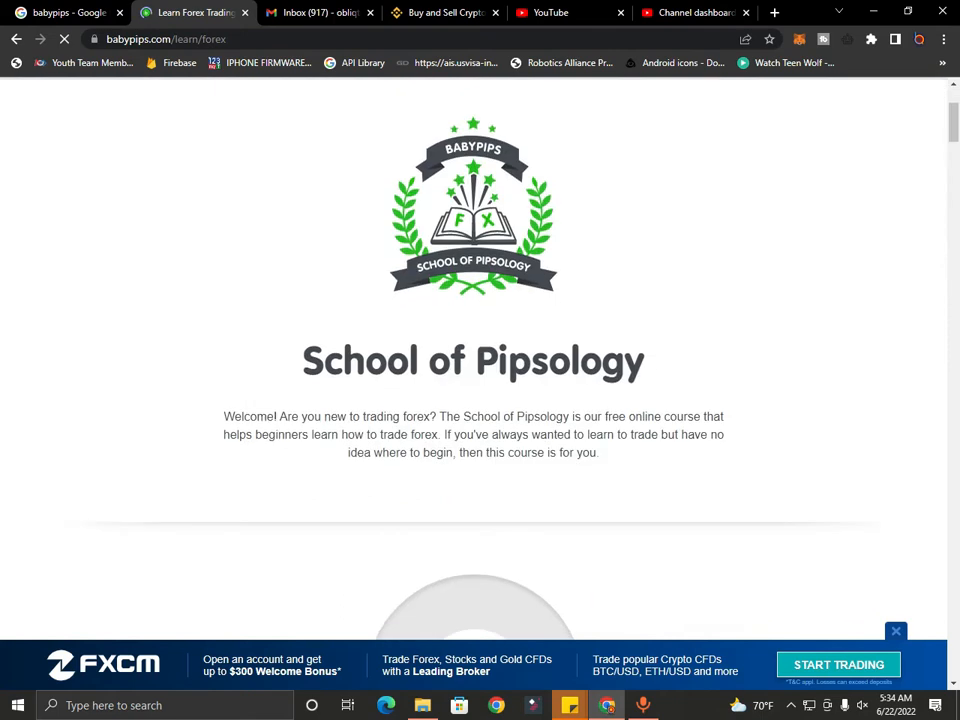
Browse the course list from Preschool to Kindergarten and start the Preschool course (1 of 11)
scroll("down", 3)
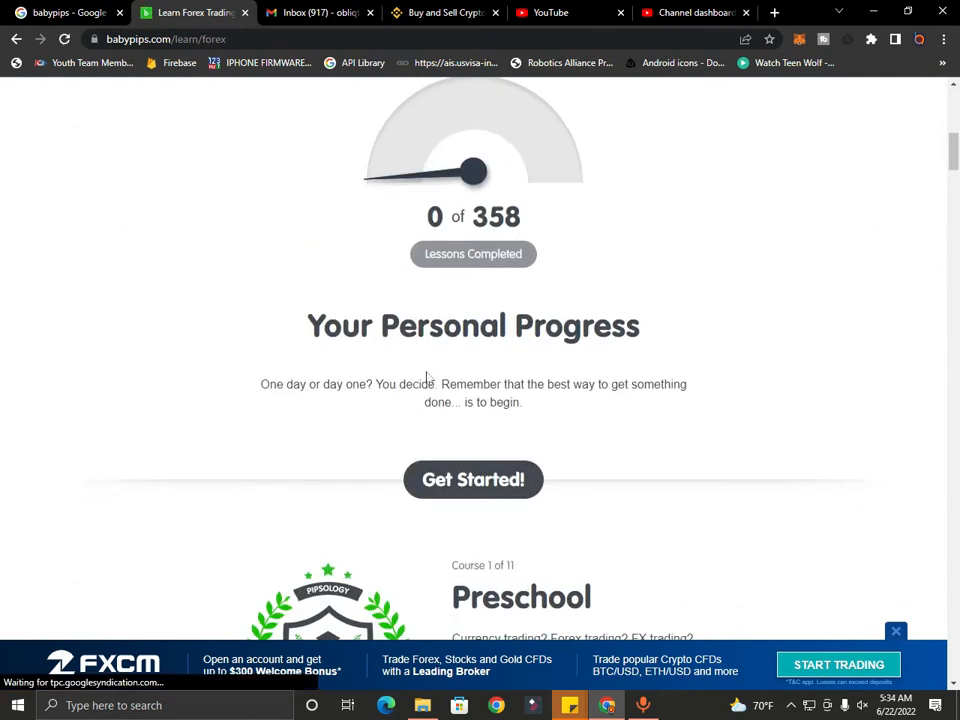
scroll("down", 3)
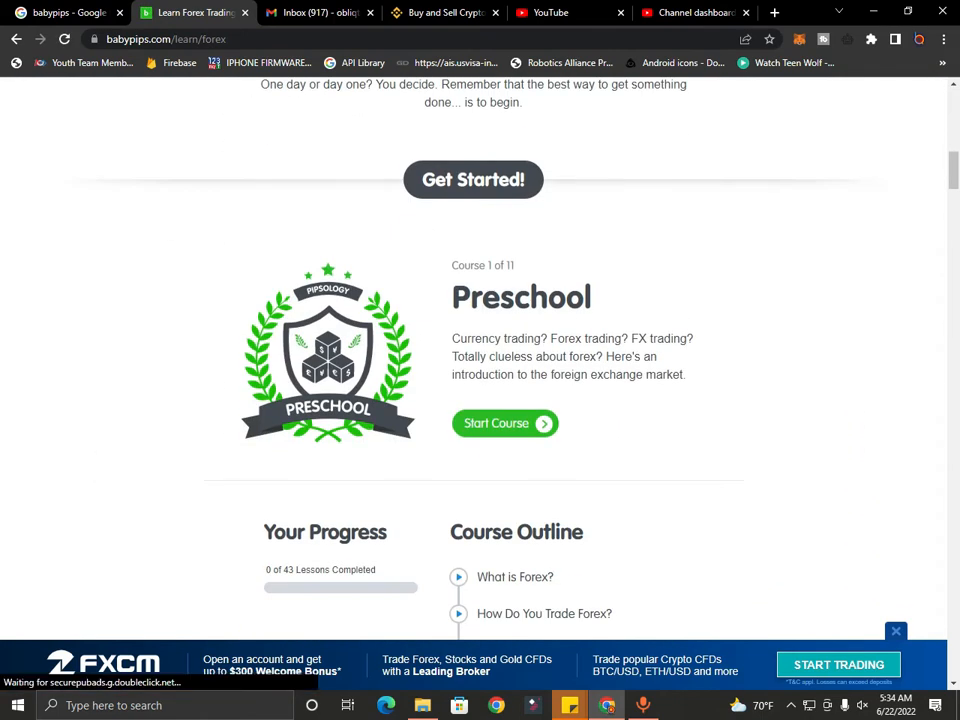
scroll("down", 3)
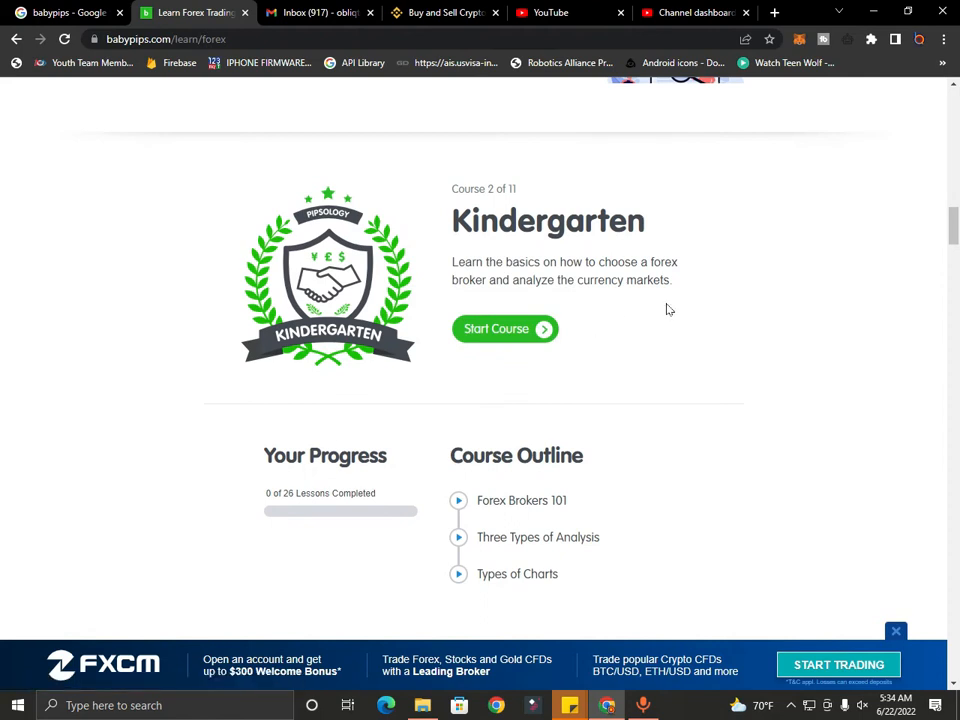
scroll("up", 3)
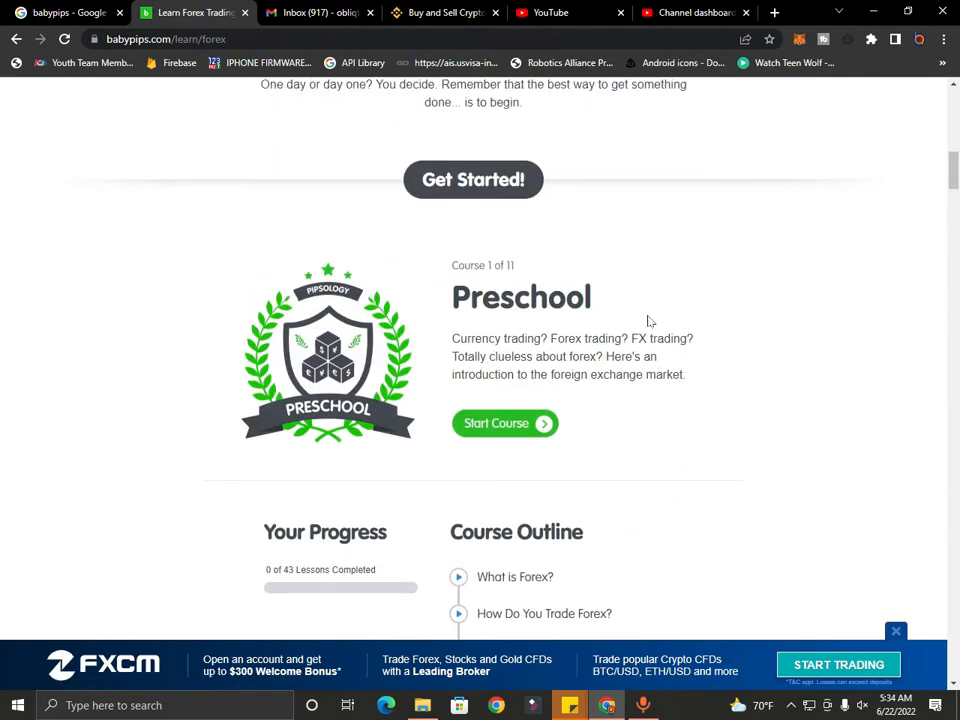
scroll("down", 3)
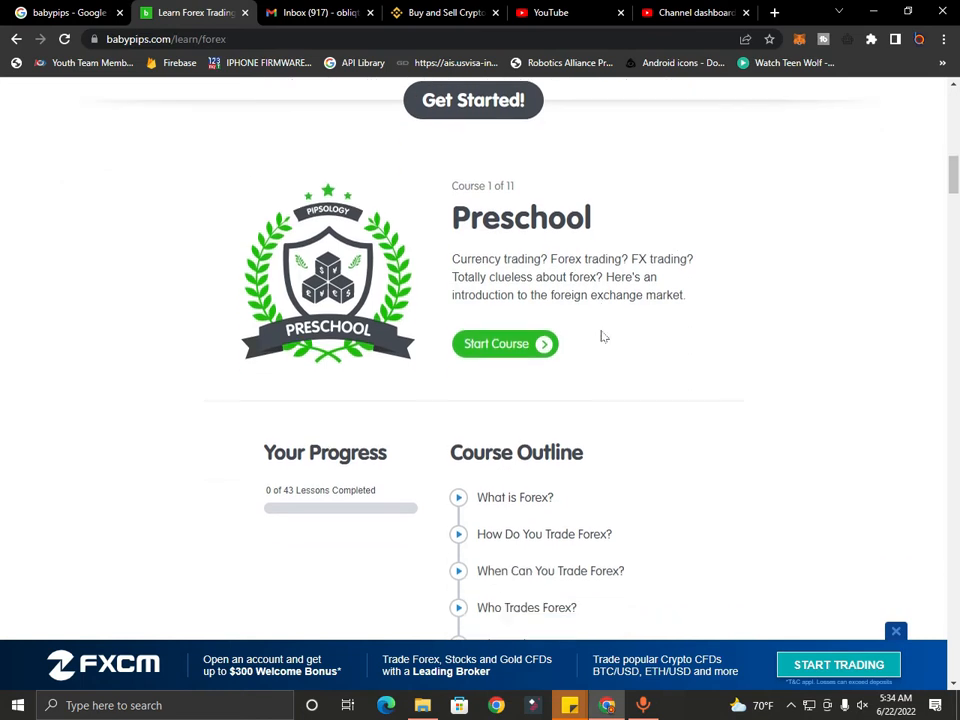
scroll("down", 3)
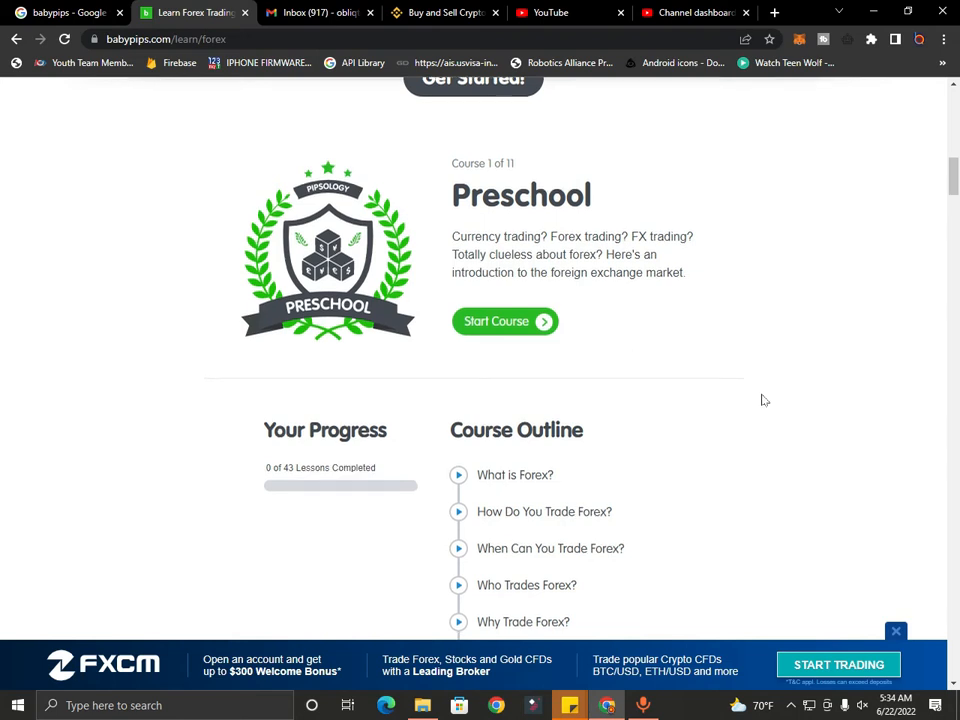
scroll("down", 3)
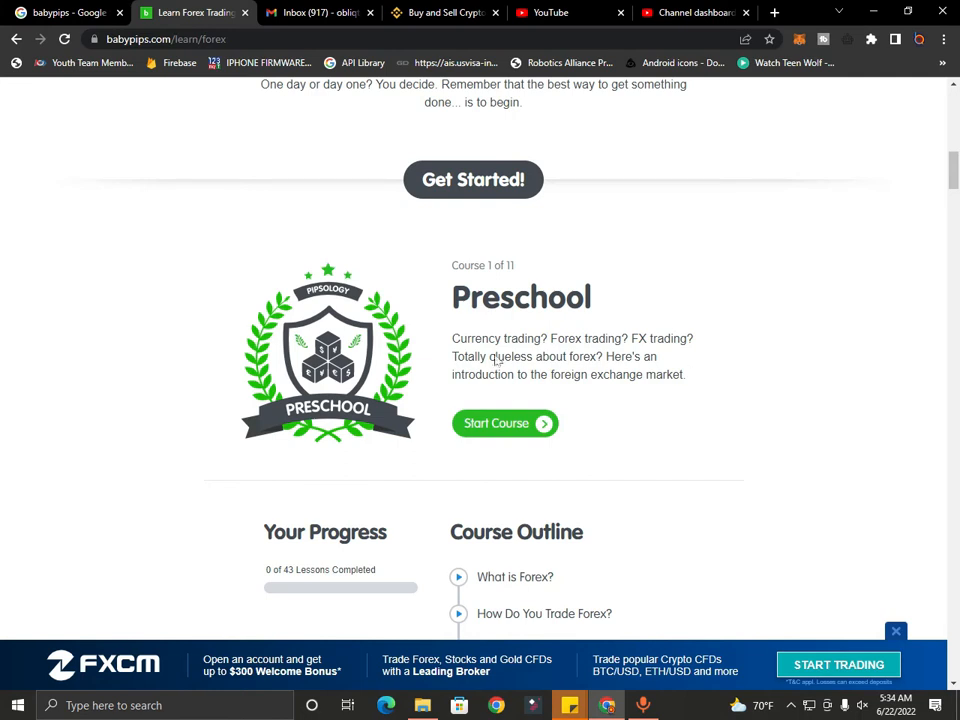
mouse_move(504, 424)
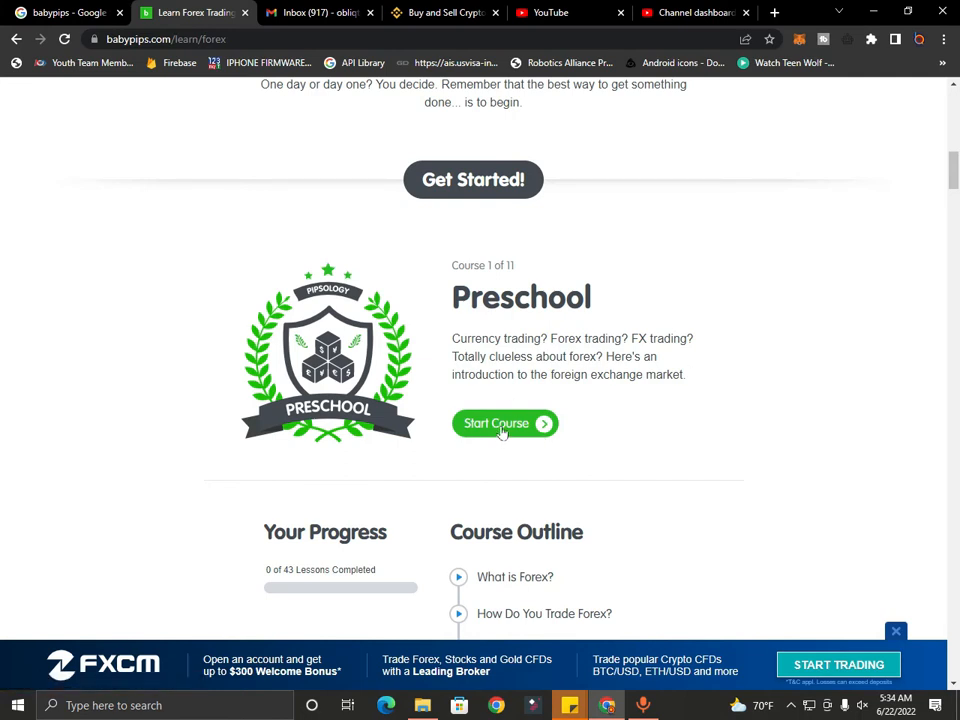
left_click(496, 424)
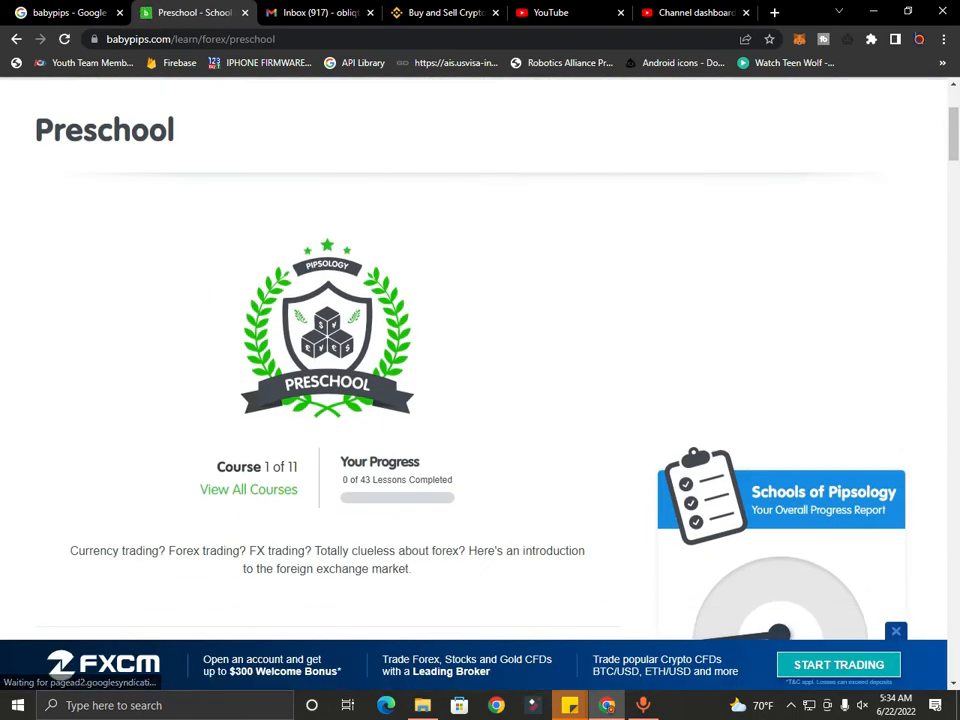
Scroll the Preschool course page toward its first lesson, 'What is Forex?'
scroll("down", 3)
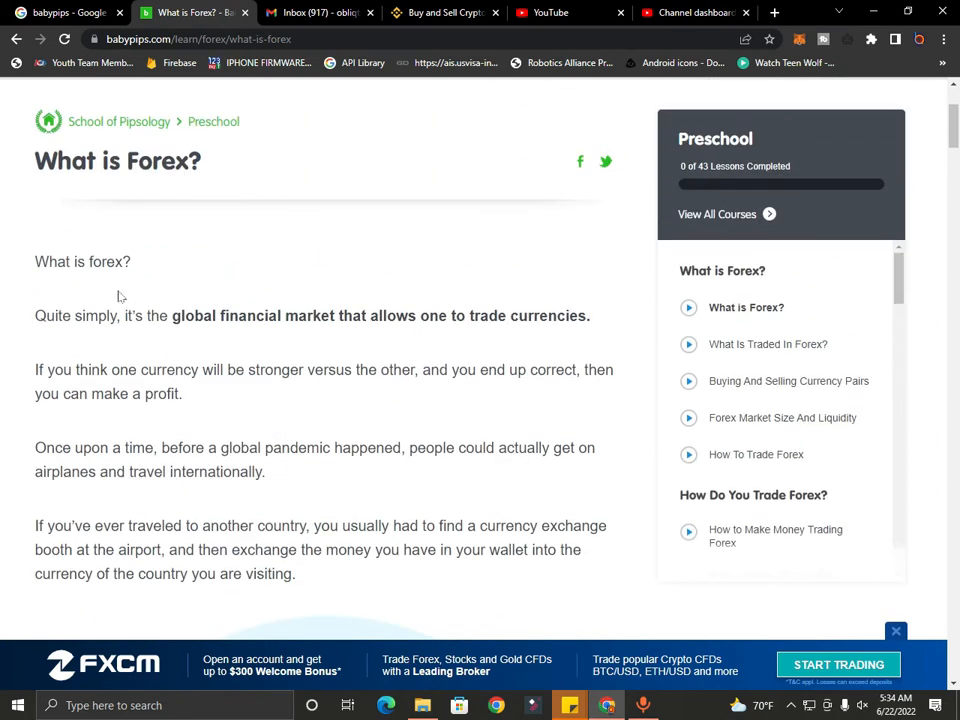
mouse_move(716, 356)
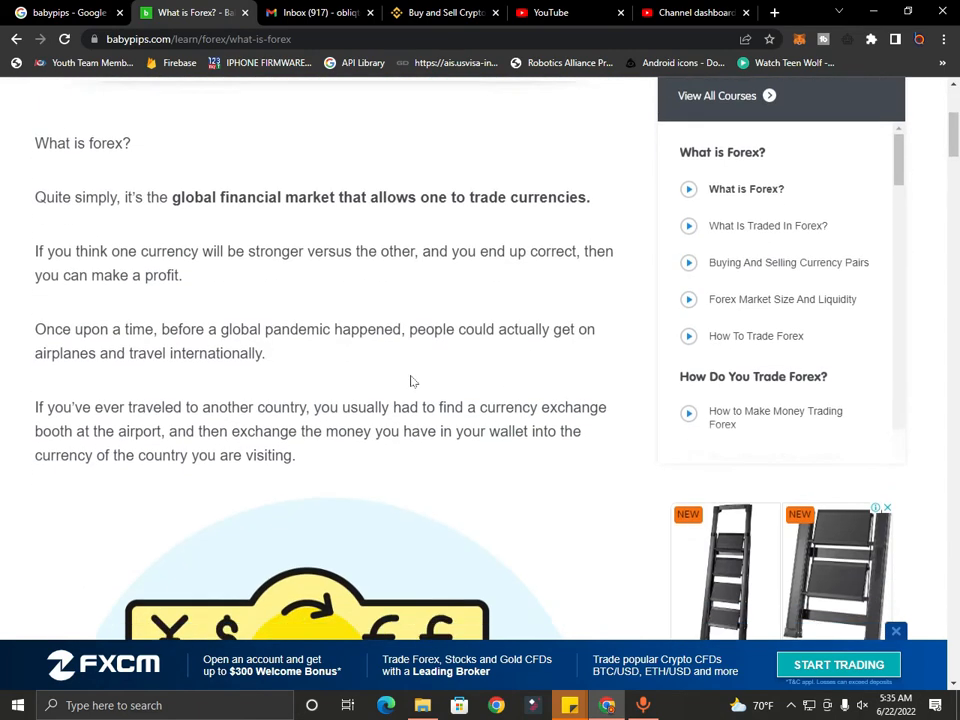
scroll("down", 3)
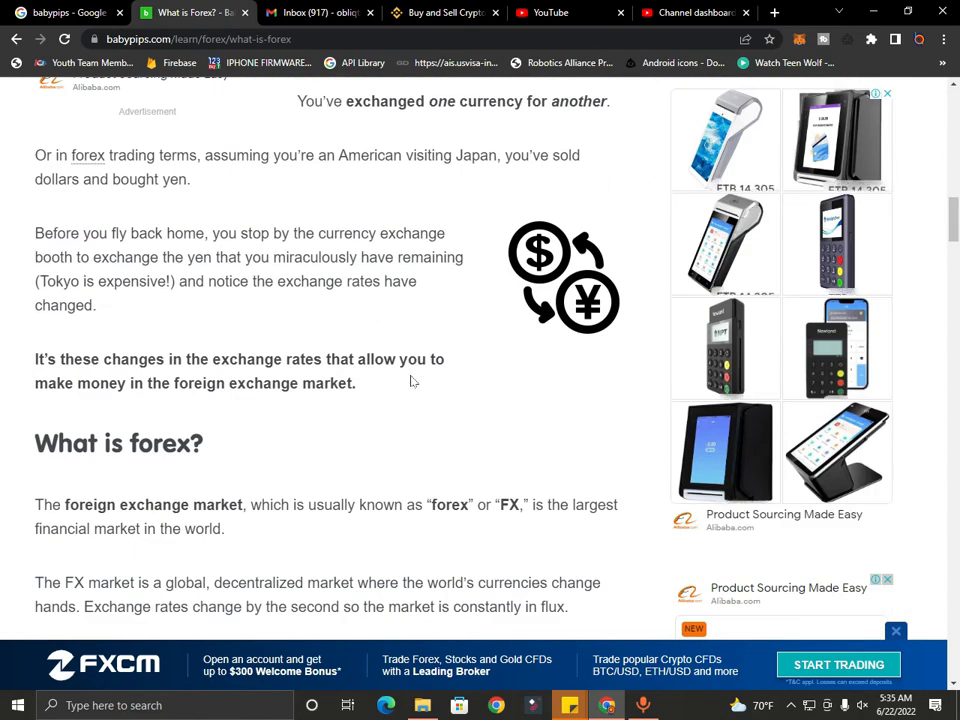
scroll("down", 3)
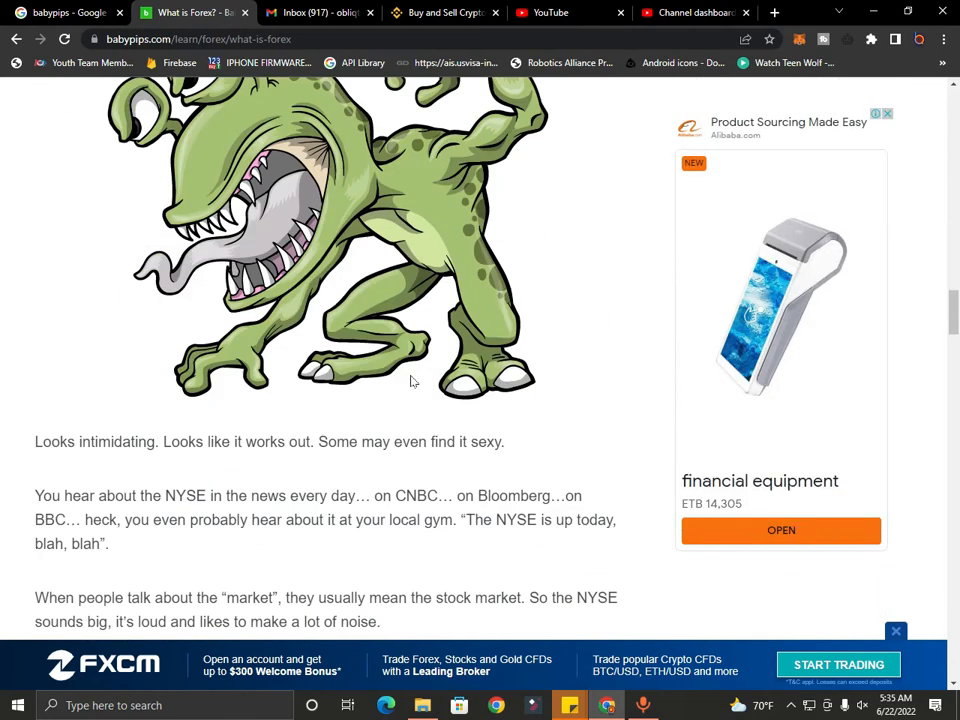
scroll("up", 3)
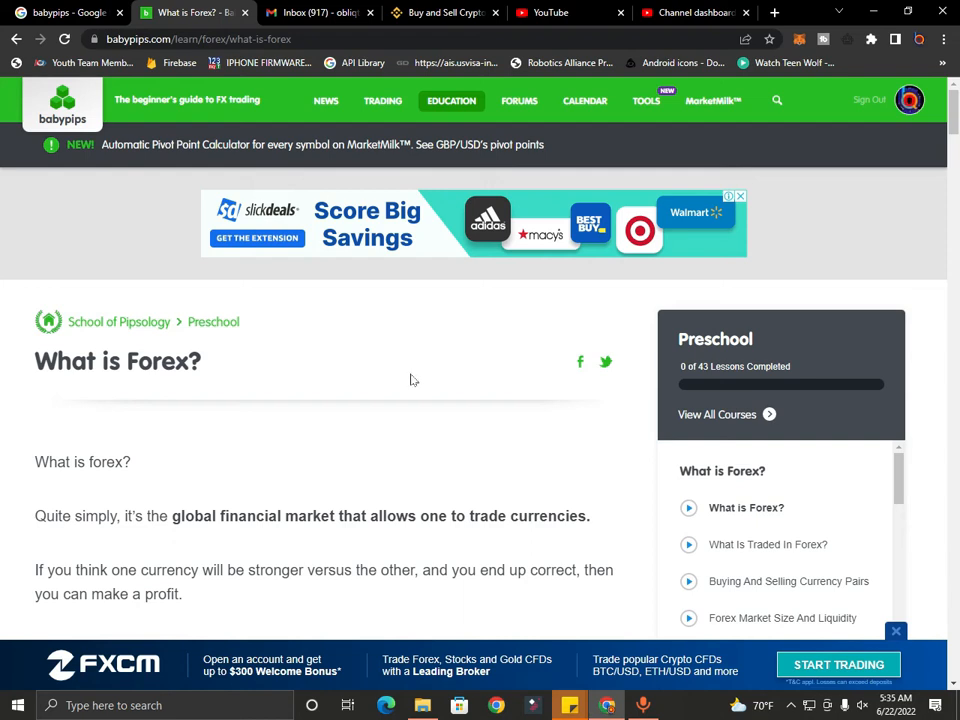
scroll("down", 3)
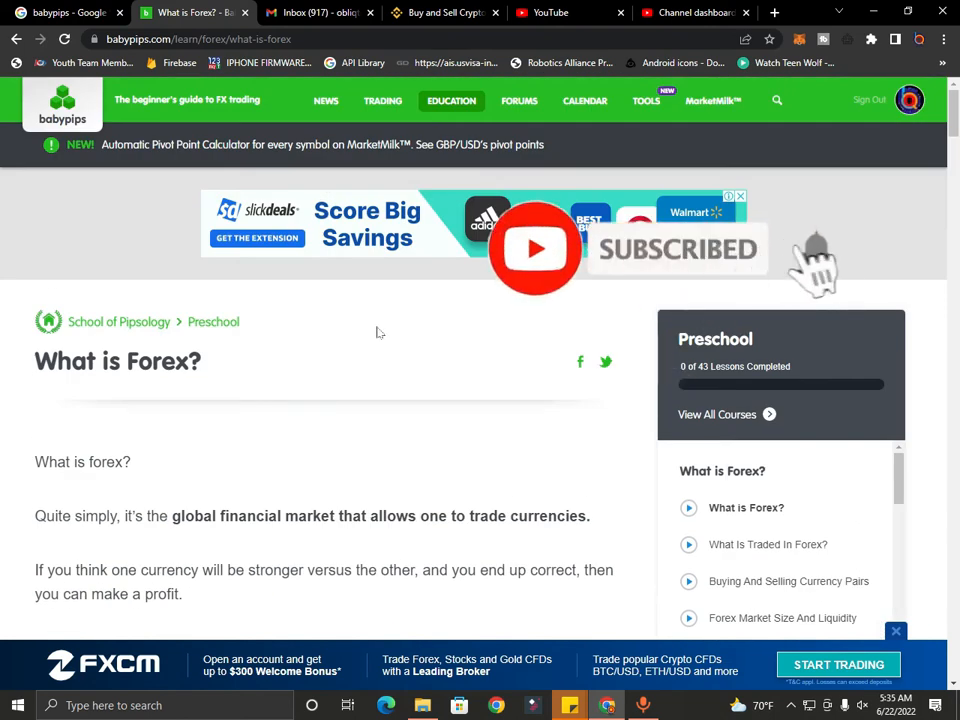
mouse_move(496, 420)
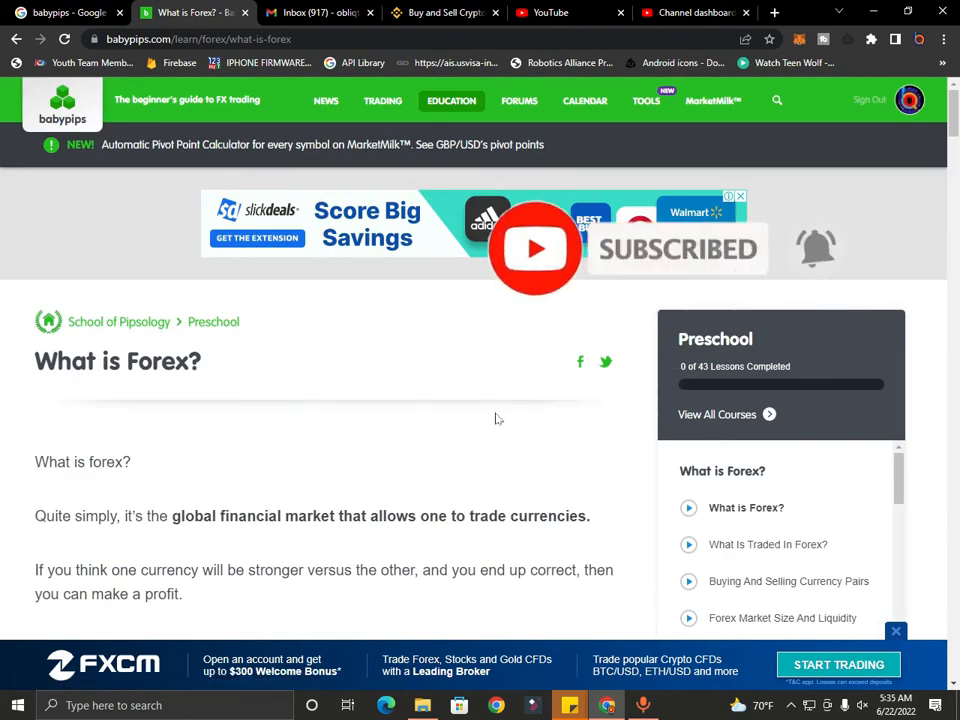